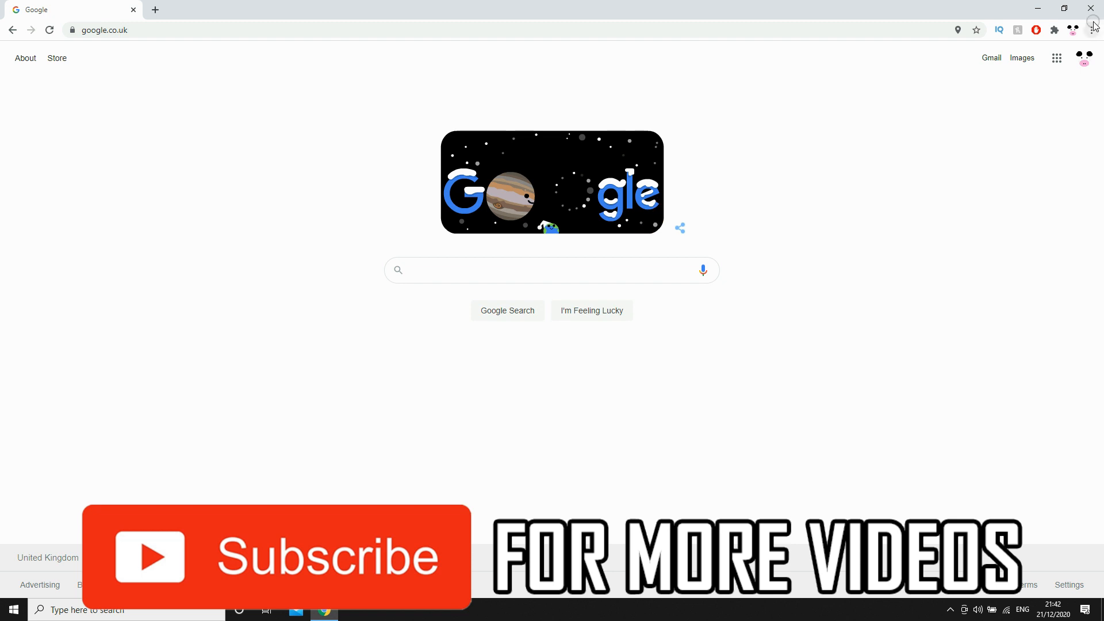
{"action": "mouse_move", "coordinate": [1095, 30]}
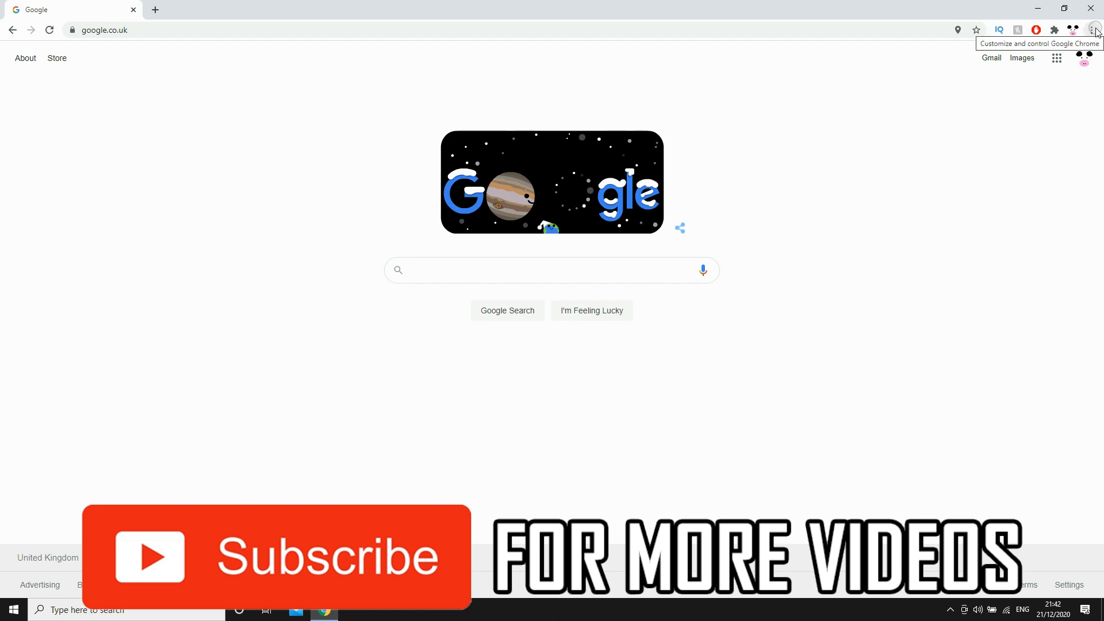
- Reach Chrome's Settings page from the three-dot Customize and control menu
{"action": "left_click", "coordinate": [1096, 30]}
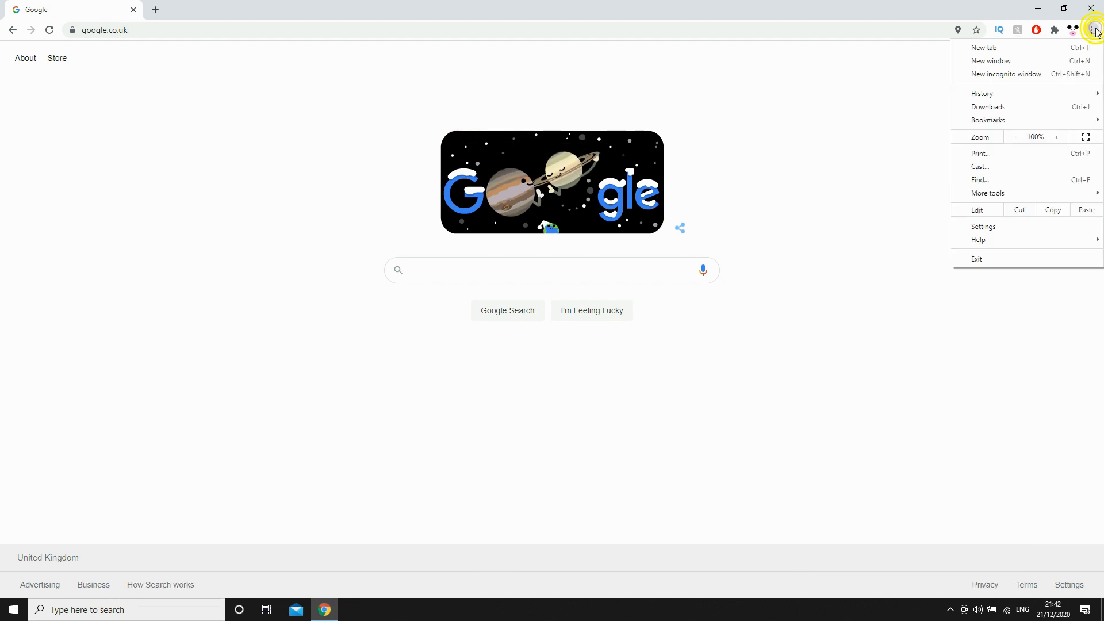
{"action": "mouse_move", "coordinate": [983, 226]}
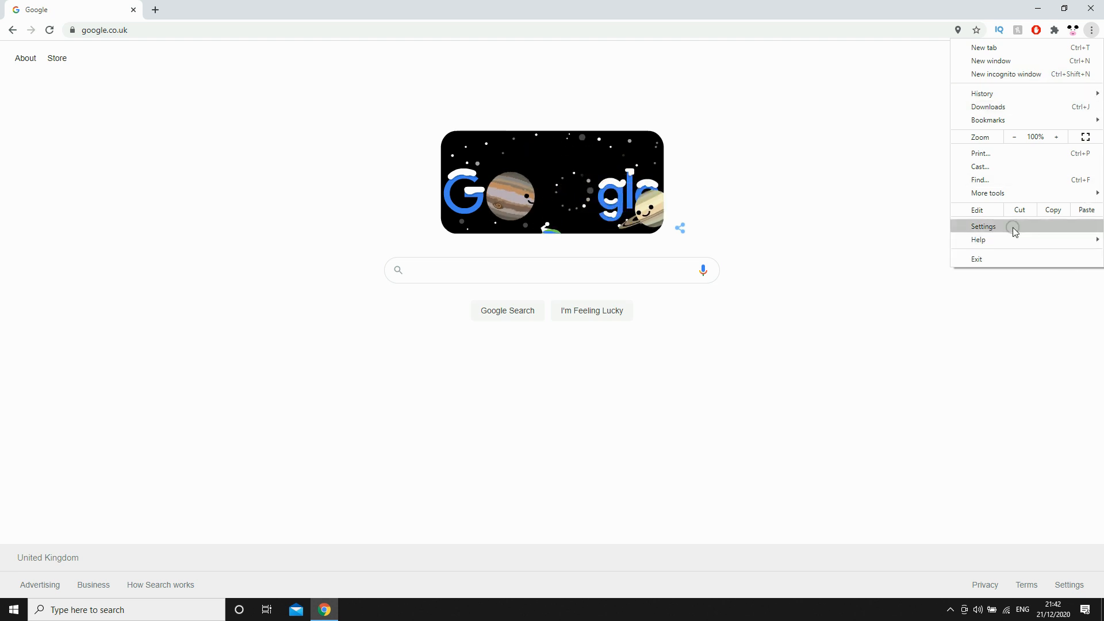
{"action": "left_click", "coordinate": [983, 226]}
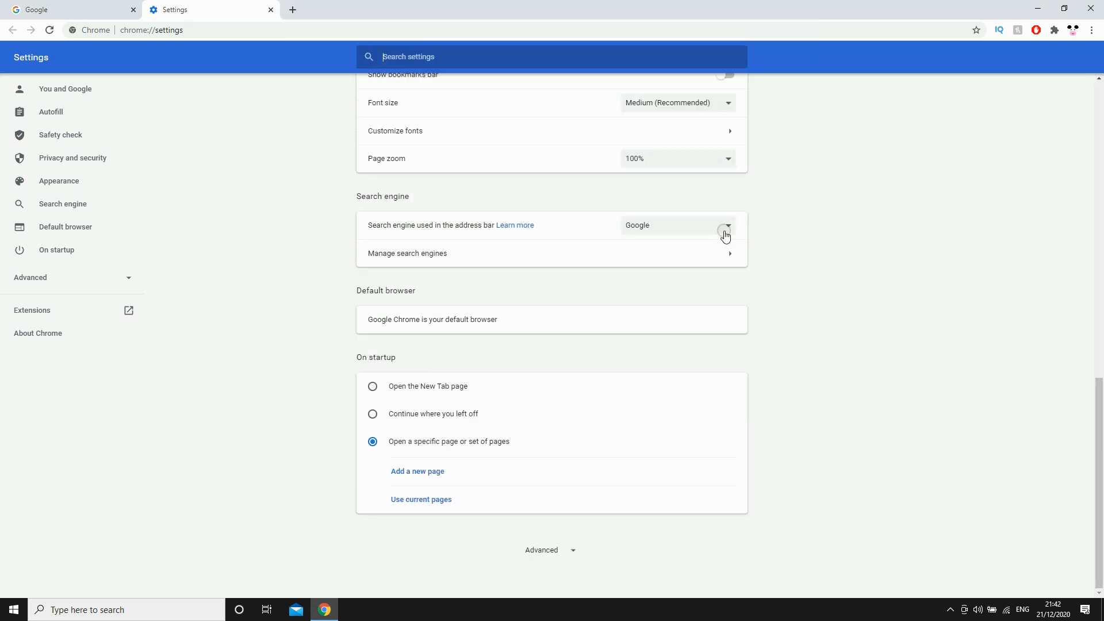
- Choose Google as the address-bar search engine in the Search engine dropdown
{"action": "left_click", "coordinate": [726, 225]}
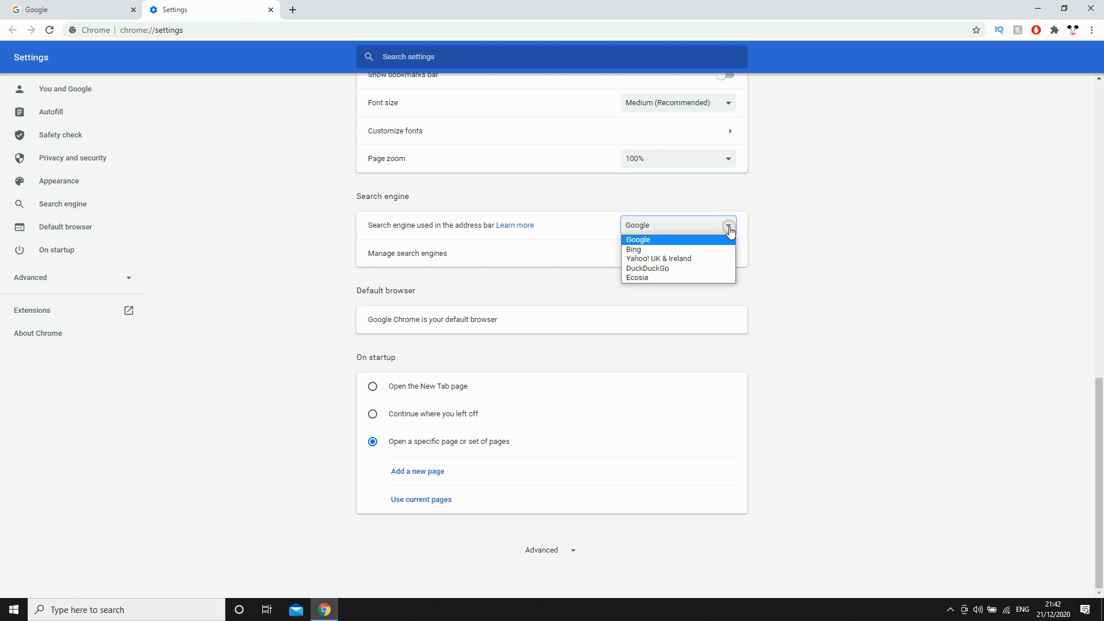
{"action": "mouse_move", "coordinate": [718, 244]}
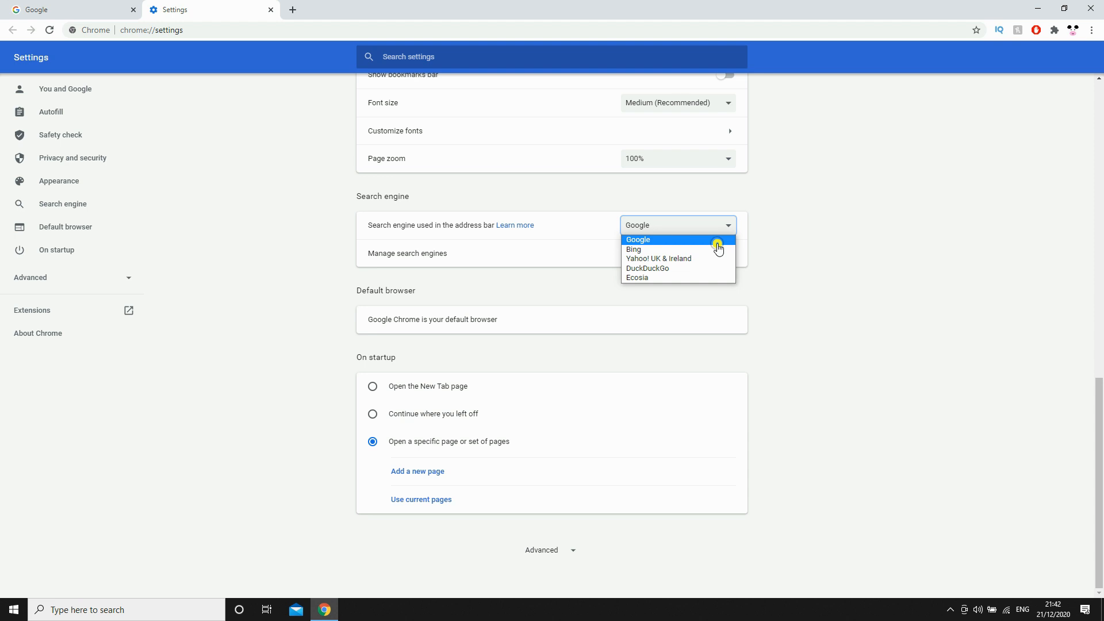
{"action": "left_click", "coordinate": [637, 239]}
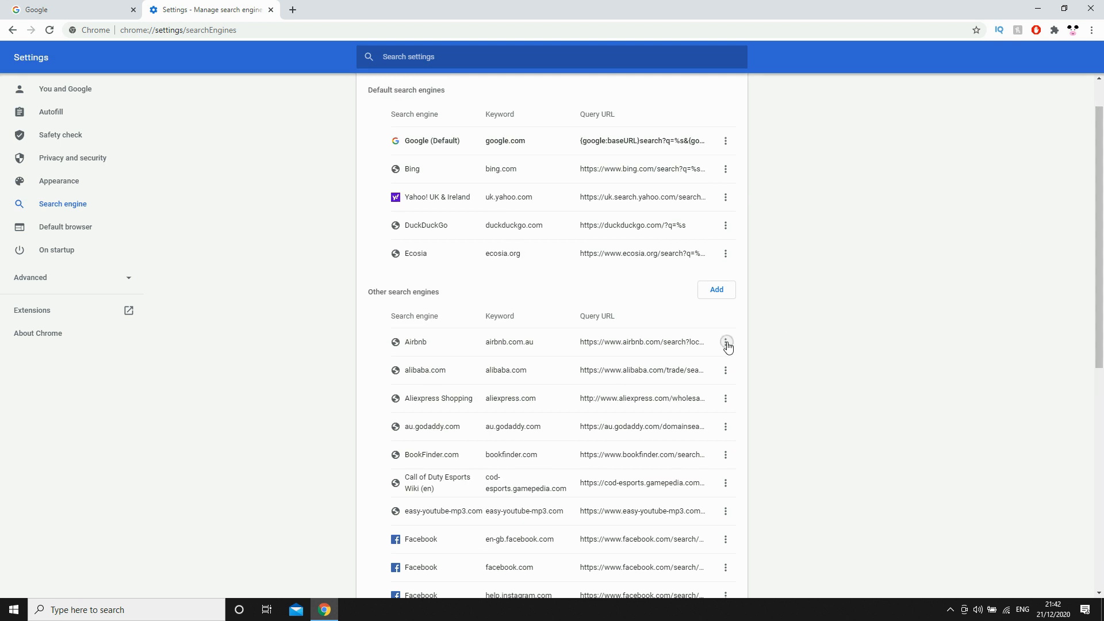
{"action": "mouse_move", "coordinate": [725, 197]}
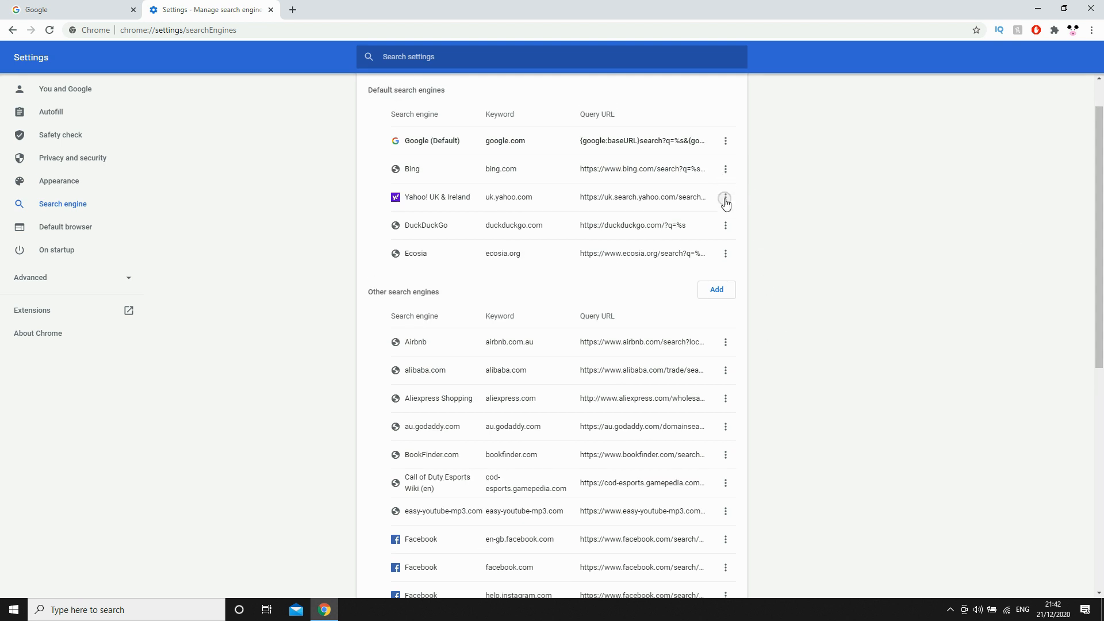
- Remove Yahoo! UK & Ireland and Airbnb entries using Remove from list on each
{"action": "left_click", "coordinate": [726, 197]}
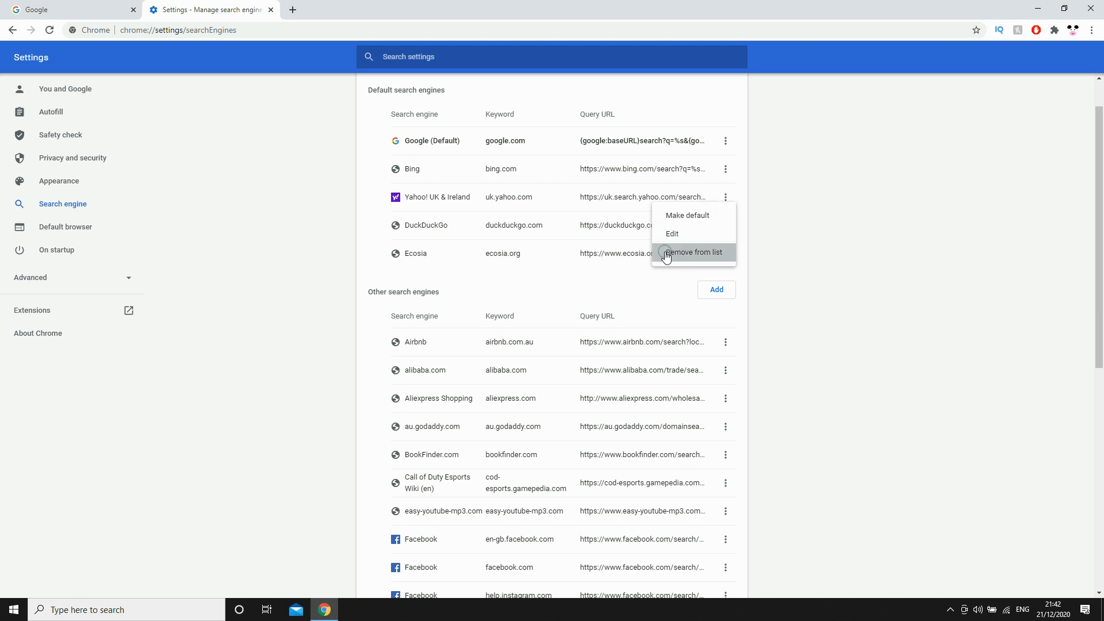
{"action": "left_click", "coordinate": [692, 252]}
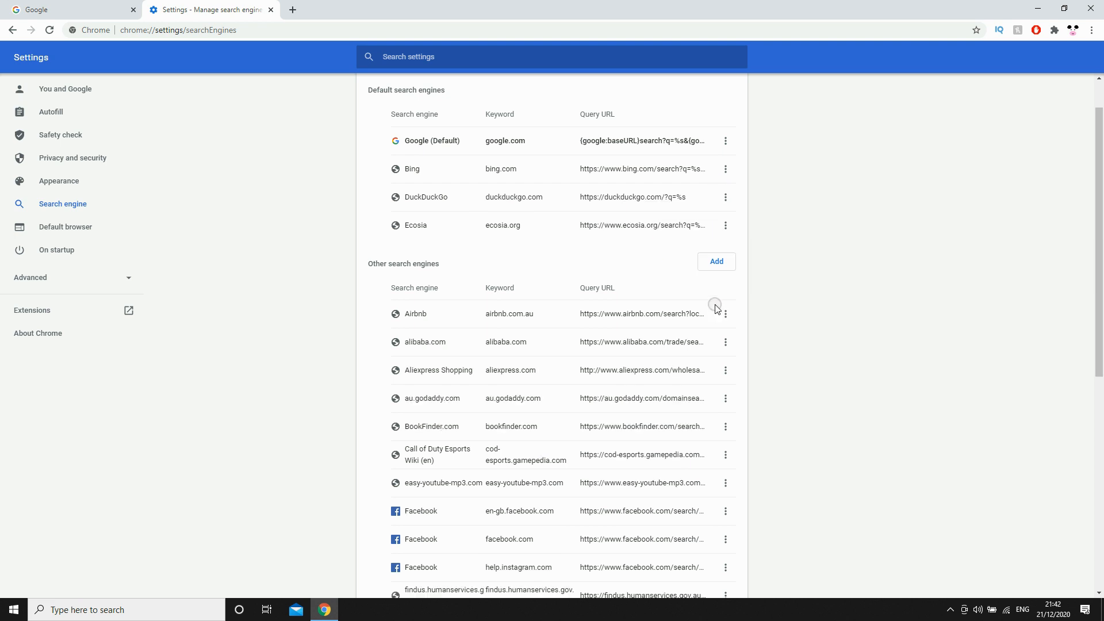
{"action": "left_click", "coordinate": [726, 313]}
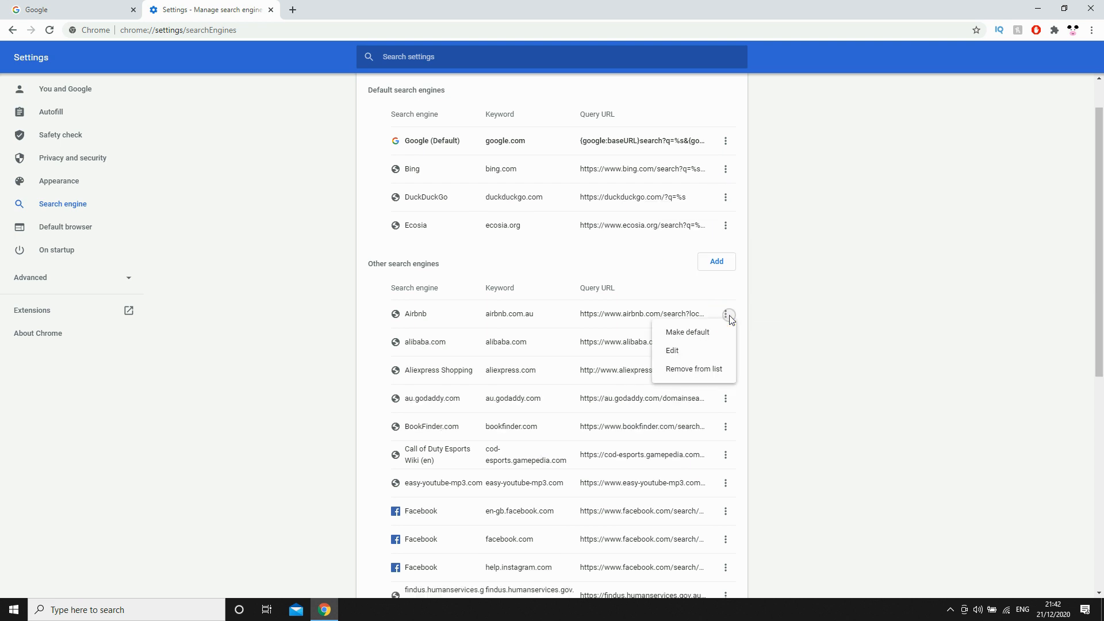
{"action": "mouse_move", "coordinate": [718, 369]}
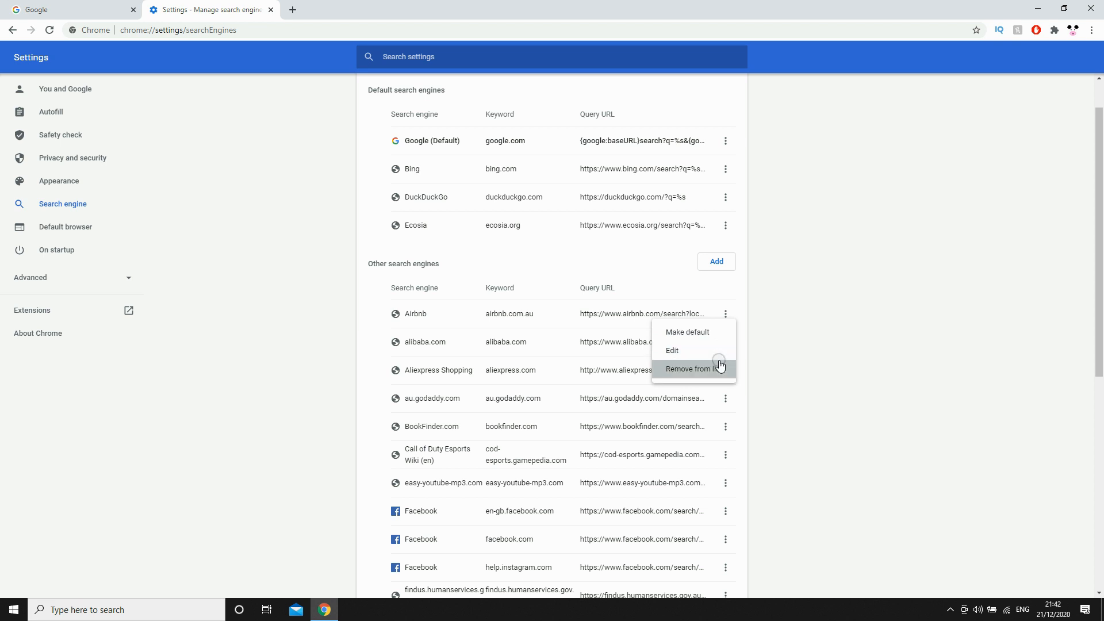
{"action": "left_click", "coordinate": [697, 369]}
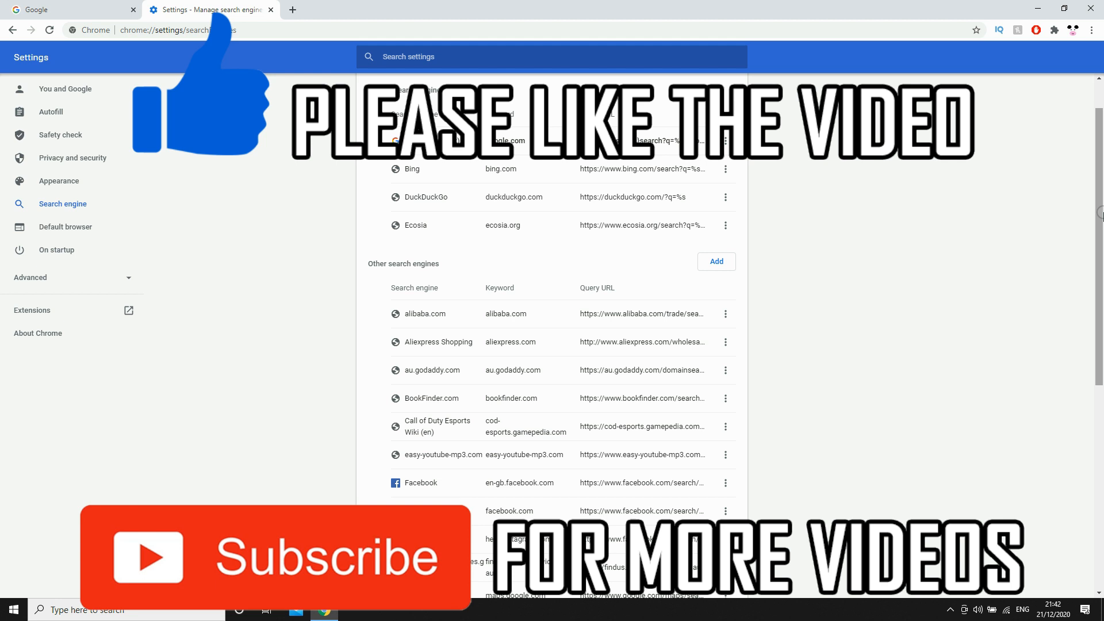
{"action": "scroll", "scroll_direction": "down", "scroll_amount": 3}
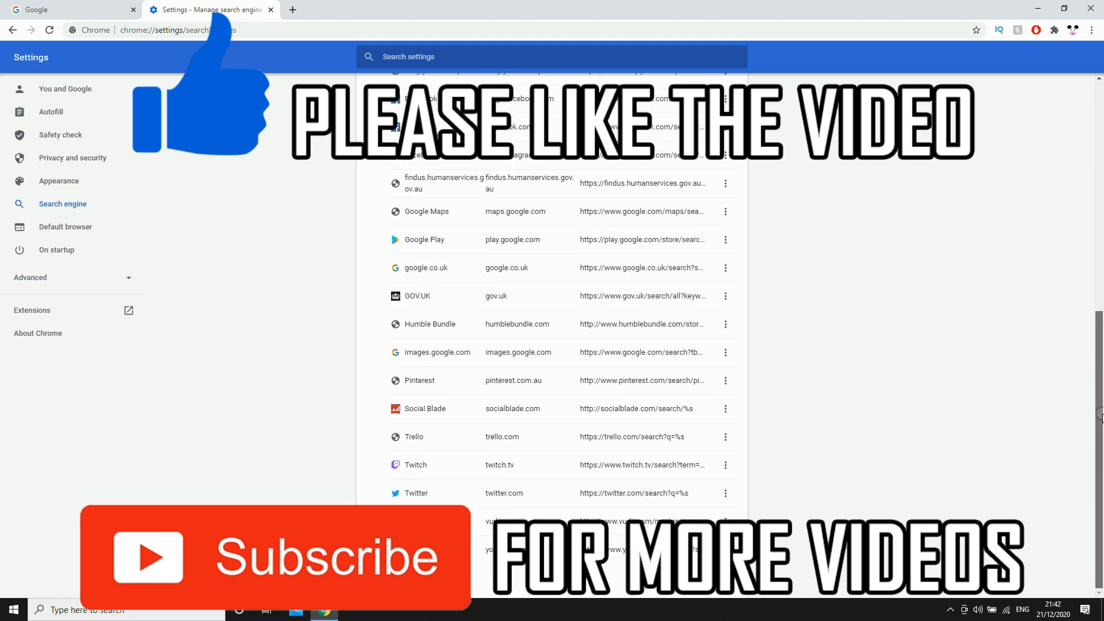
{"action": "scroll", "scroll_direction": "up", "scroll_amount": 3}
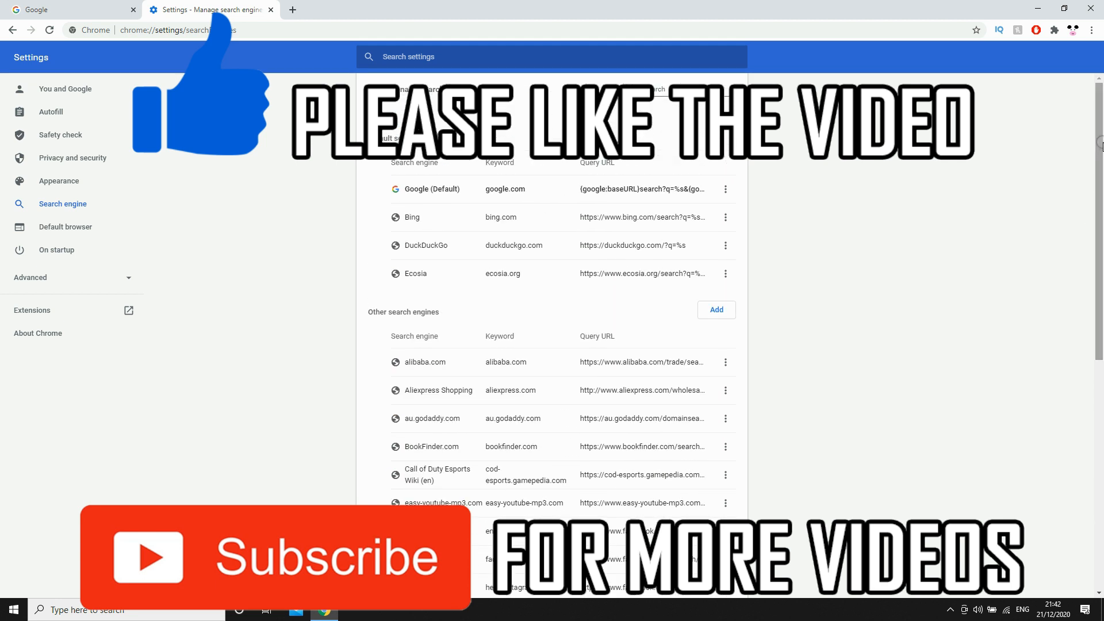